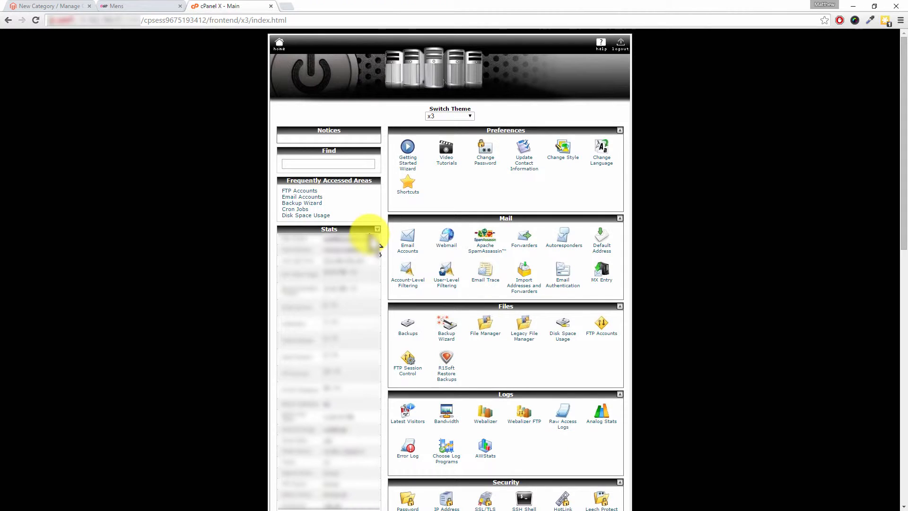
Filter the cPanel home page features by searching "install".
left_click(328, 164)
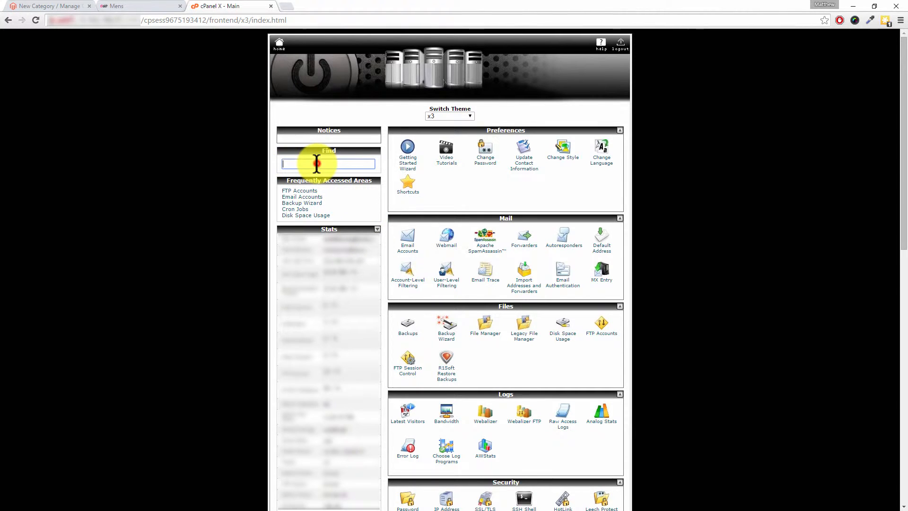
type("install")
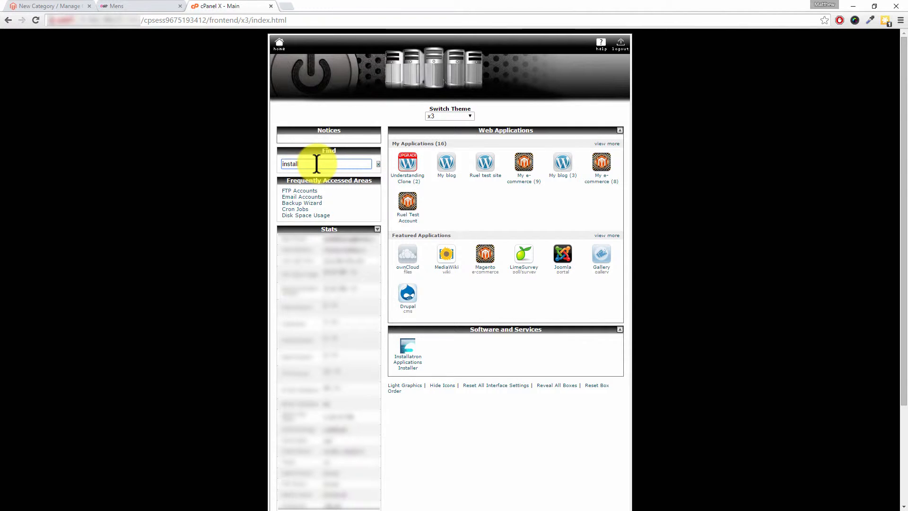
mouse_move(407, 358)
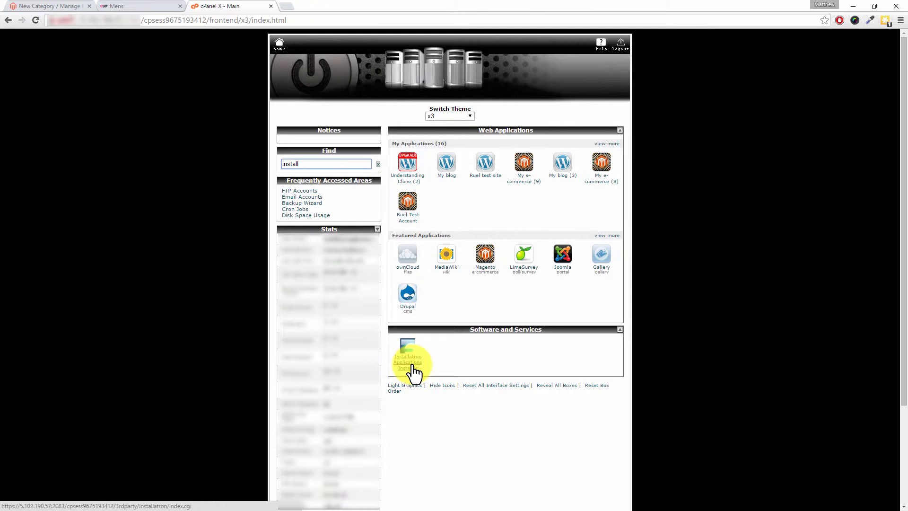
Enter Installatron and scroll My Applications down to the magento-basics Magento store.
left_click(407, 359)
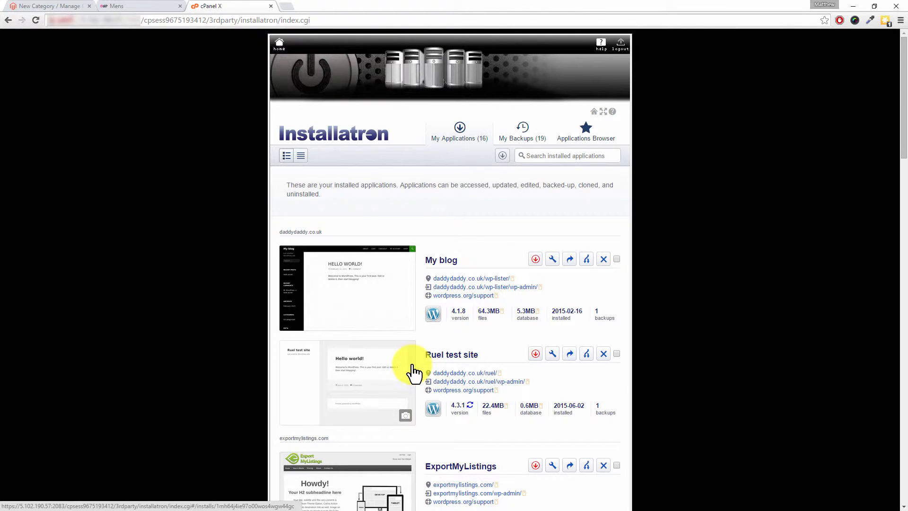
mouse_move(900, 139)
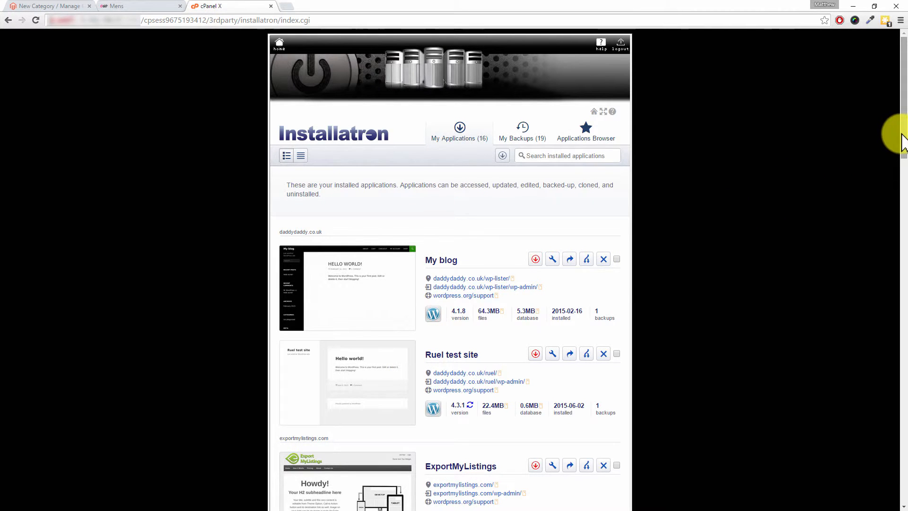
scroll("down", 3)
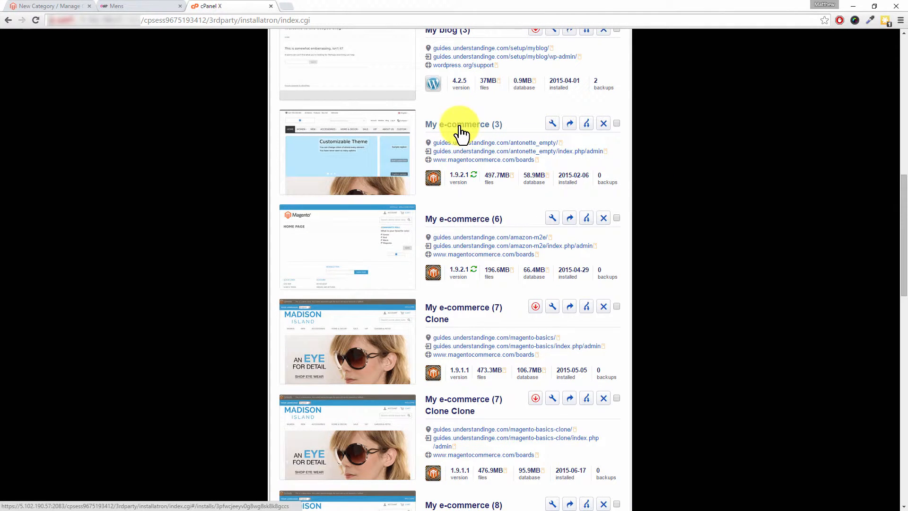
scroll("down", 3)
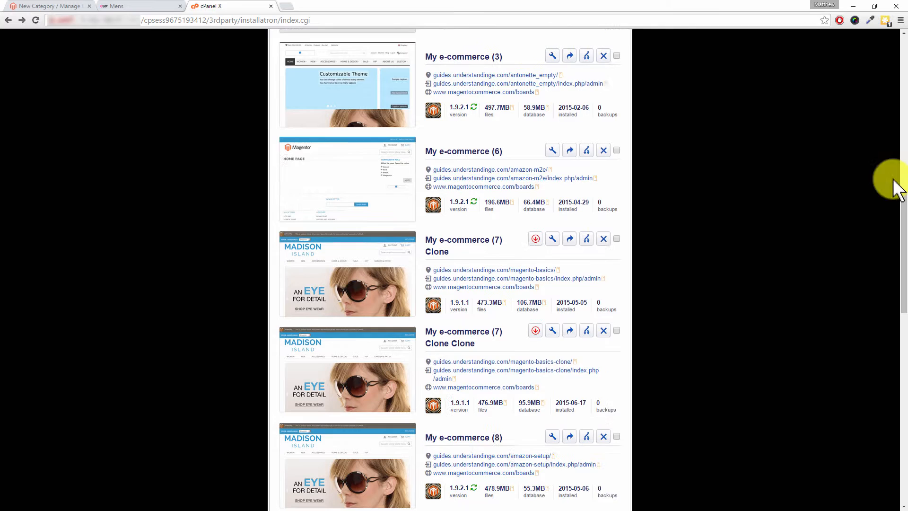
scroll("down", 3)
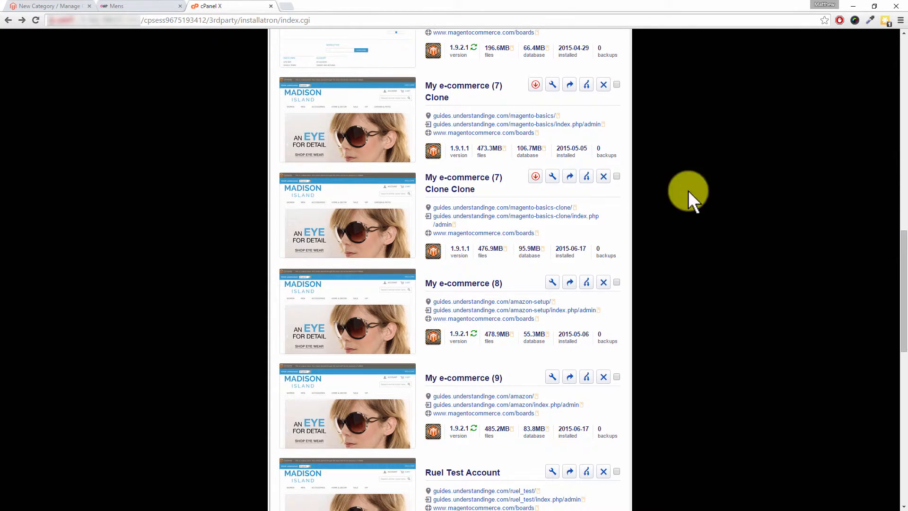
mouse_move(486, 116)
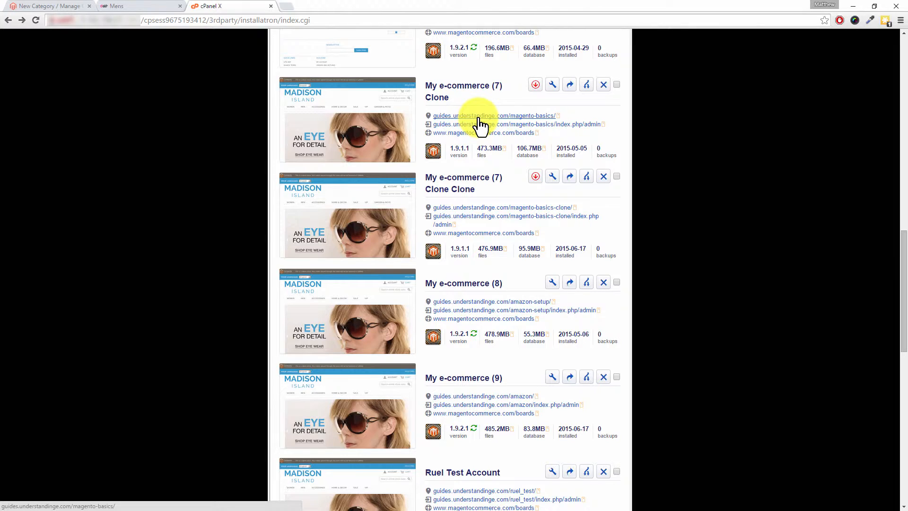
mouse_move(489, 121)
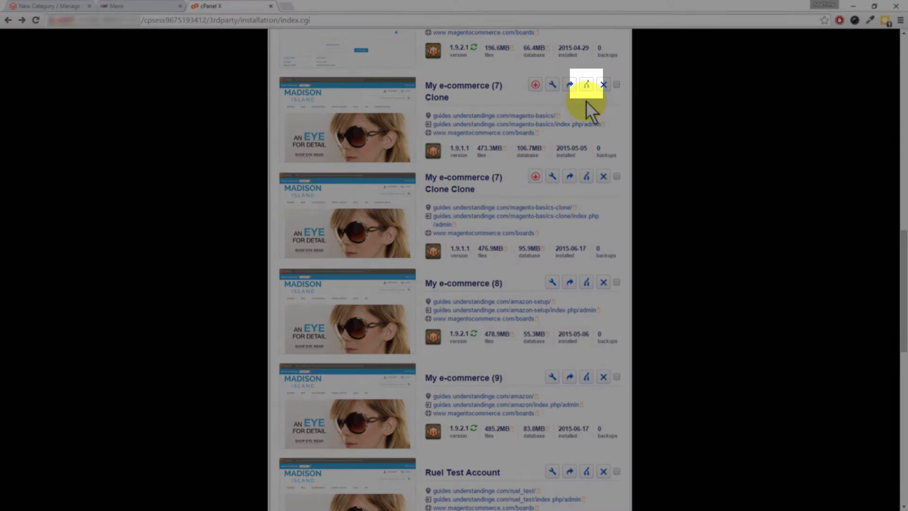
Start the clone wizard for the magento-basics store and reach its Destination section.
left_click(586, 84)
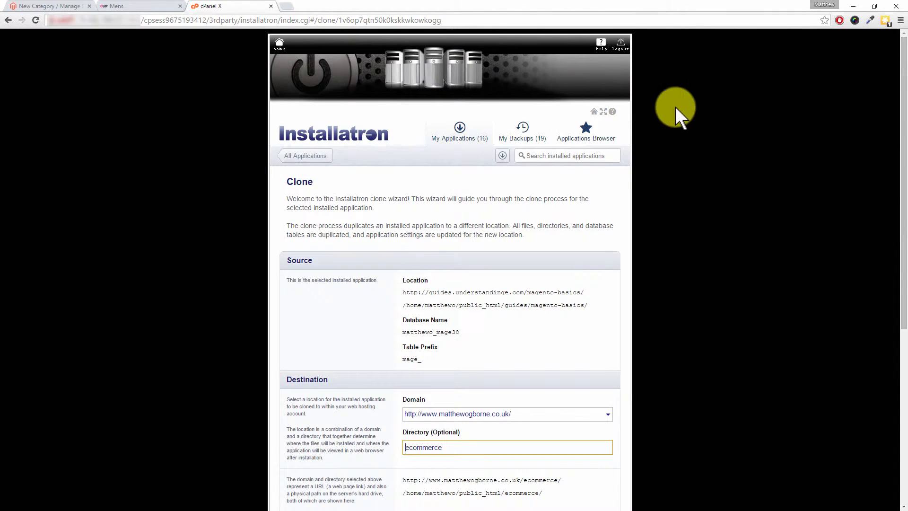
scroll("down", 3)
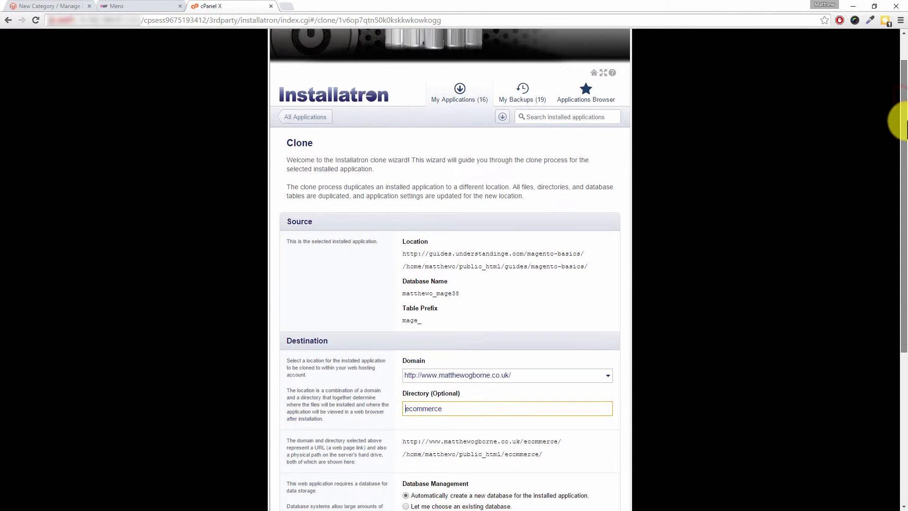
scroll("down", 3)
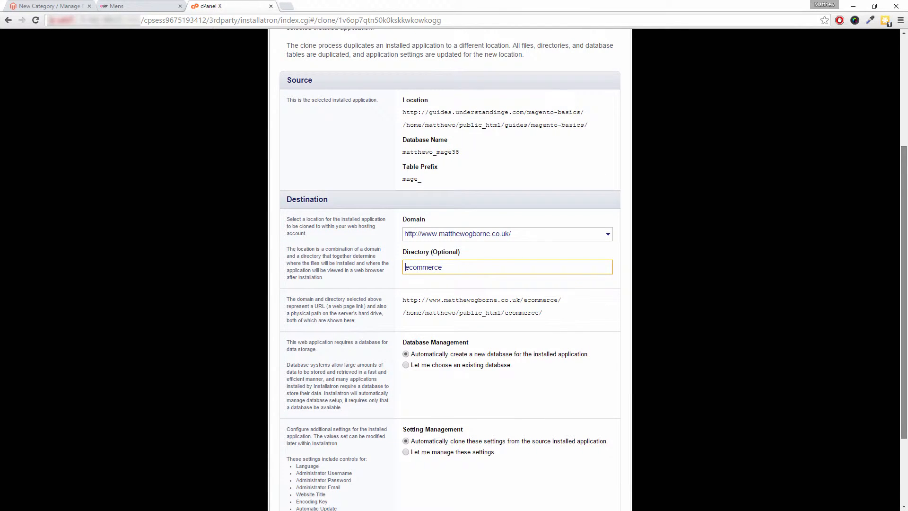
scroll("down", 3)
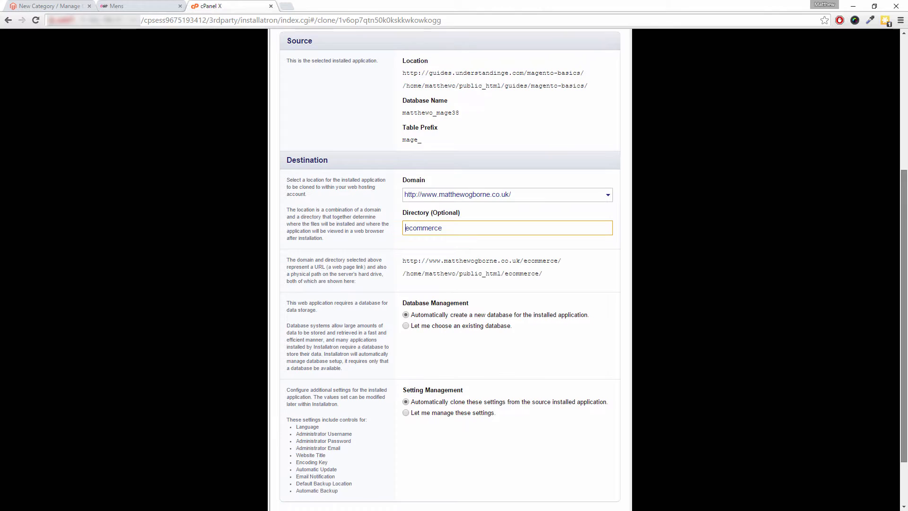
left_click(606, 193)
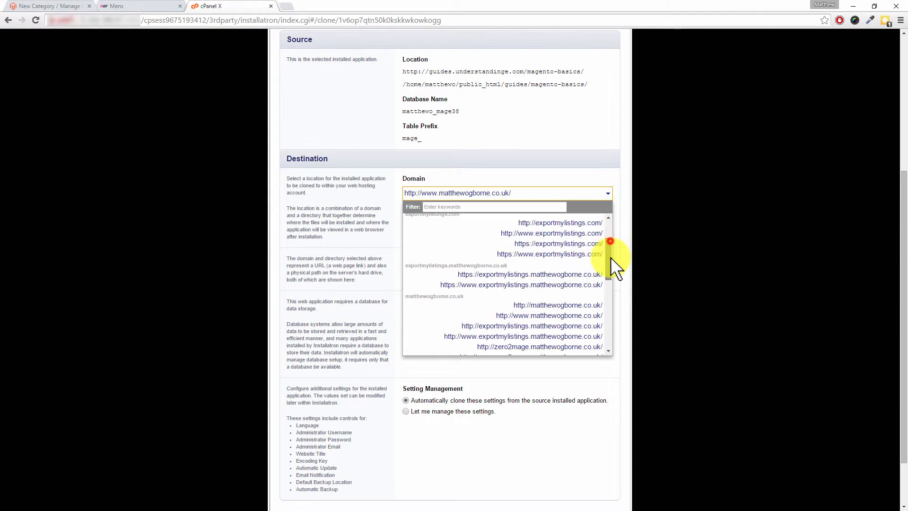
scroll("down", 3)
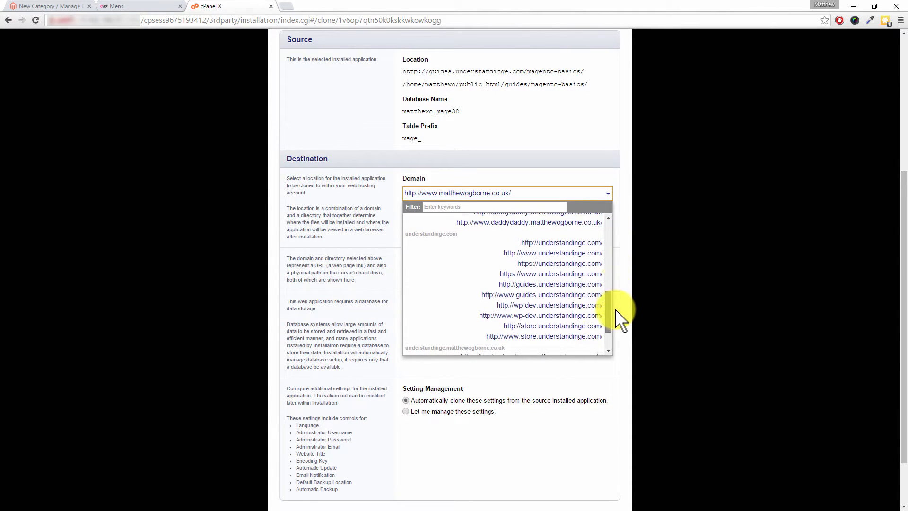
left_click(550, 283)
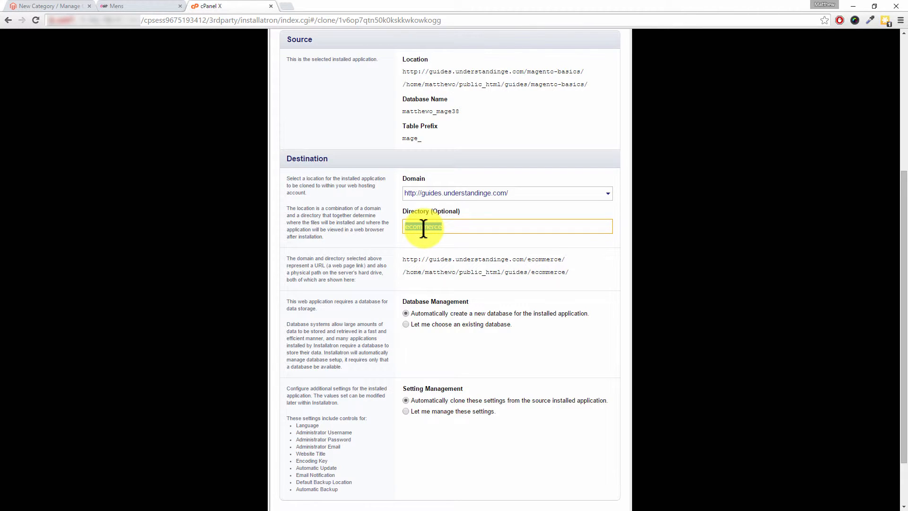
Set the destination directory to clone-2, targeting guides.understandinge.com/clone-2/.
type("clone")
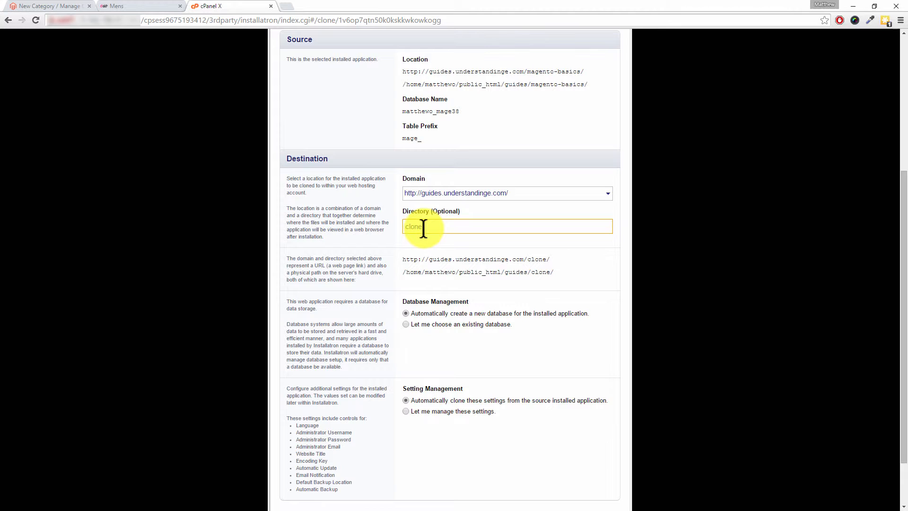
type("-1")
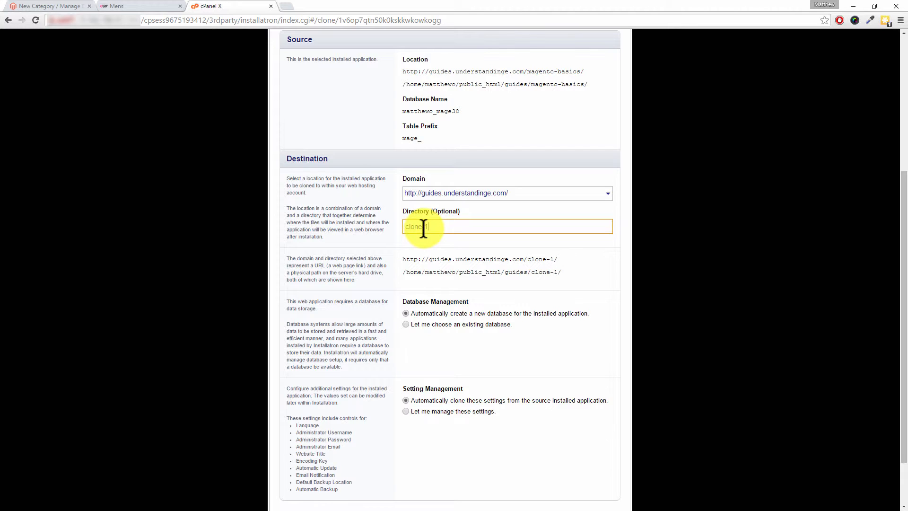
type("clone-2")
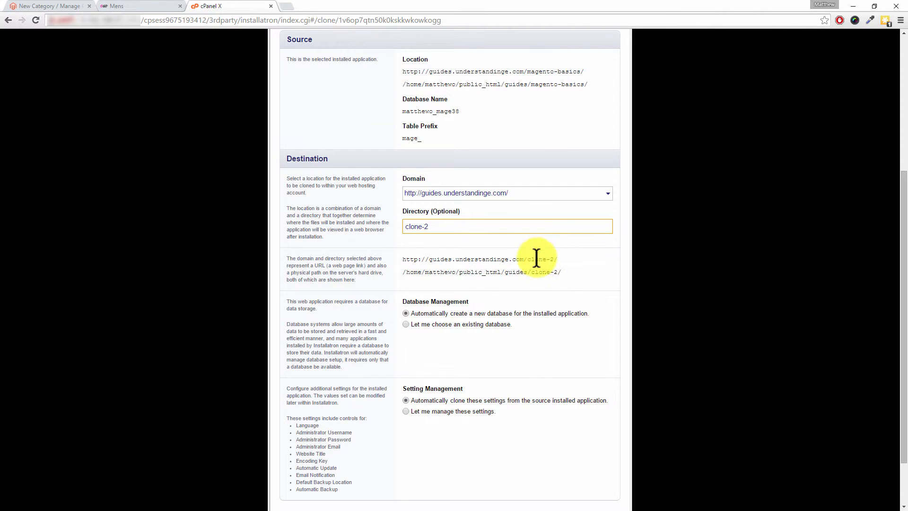
mouse_move(407, 261)
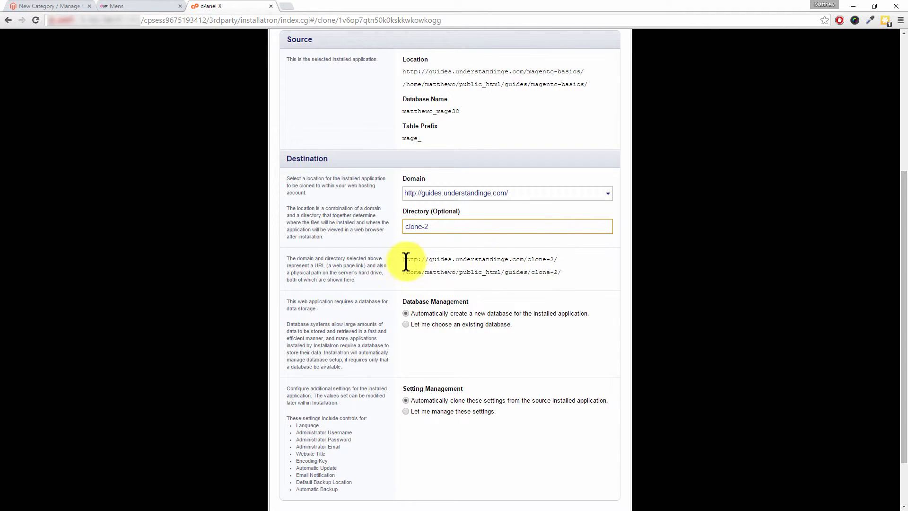
mouse_move(503, 257)
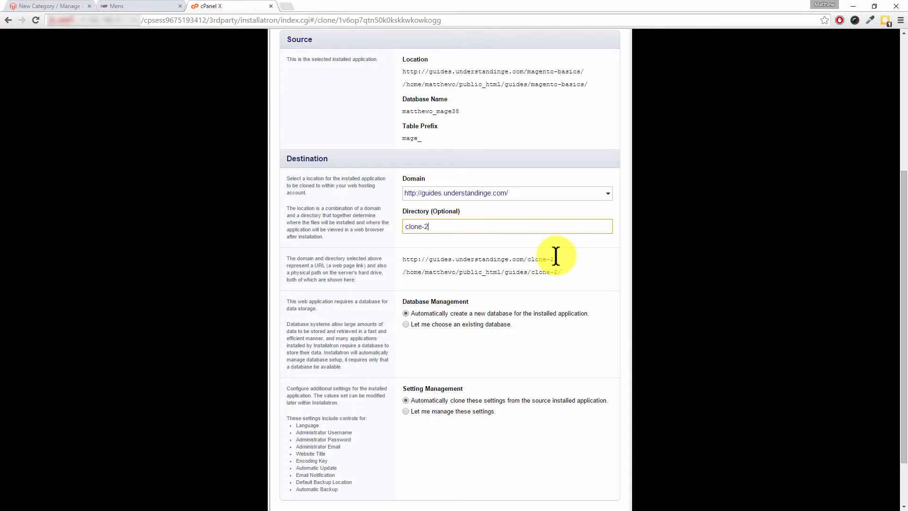
mouse_move(863, 211)
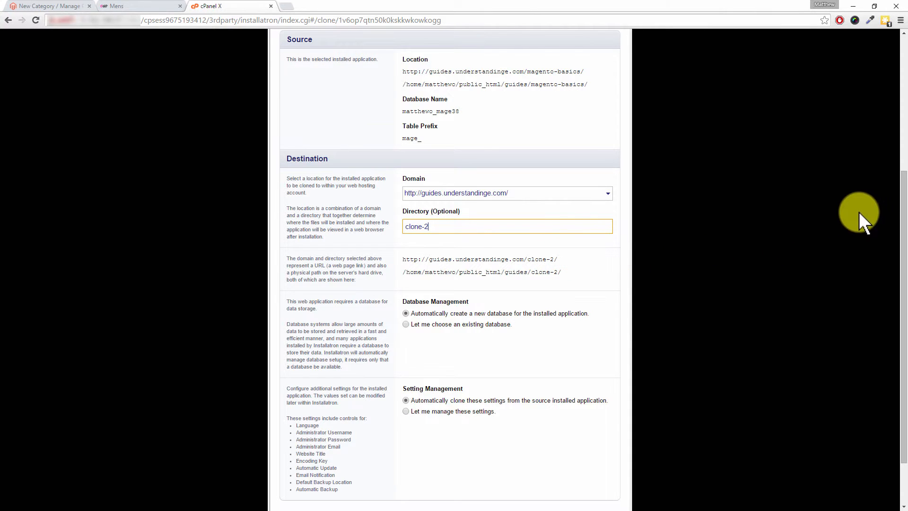
Submit the clone so My e-commerce (7) Clone starts copying its database and tables.
scroll("down", 3)
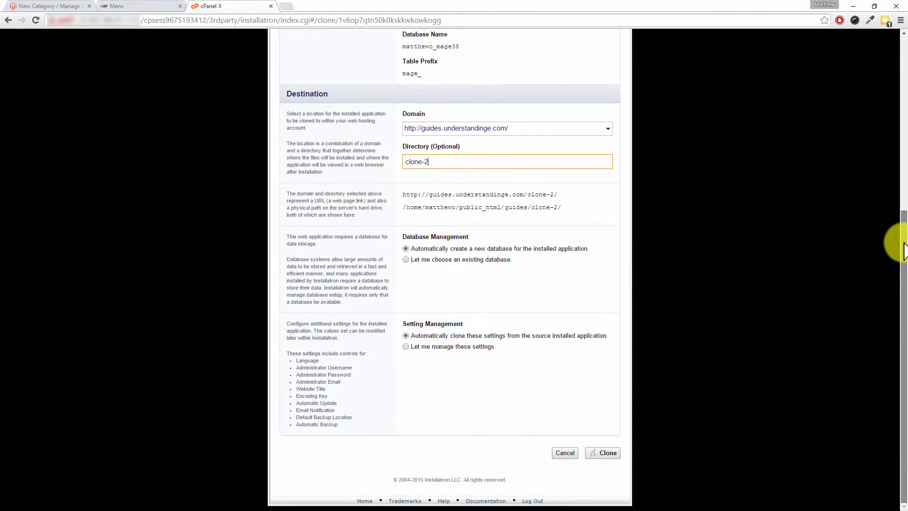
mouse_move(433, 252)
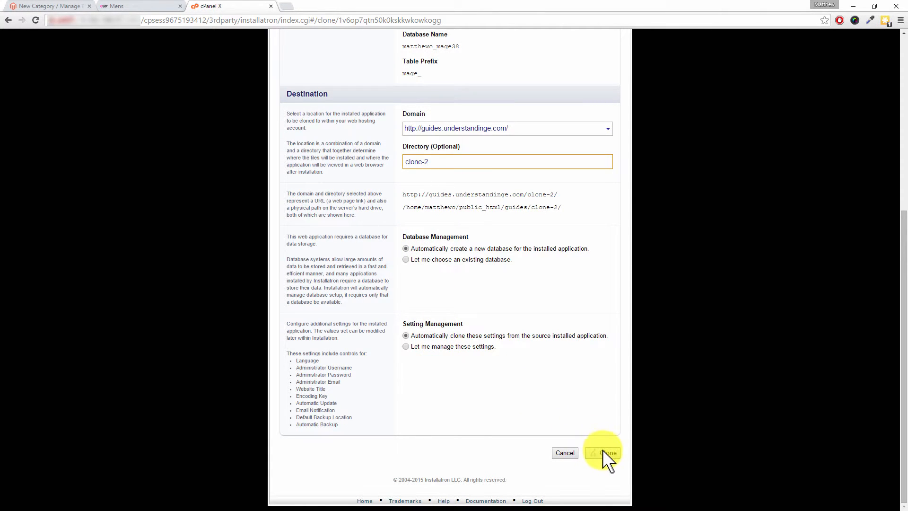
left_click(602, 452)
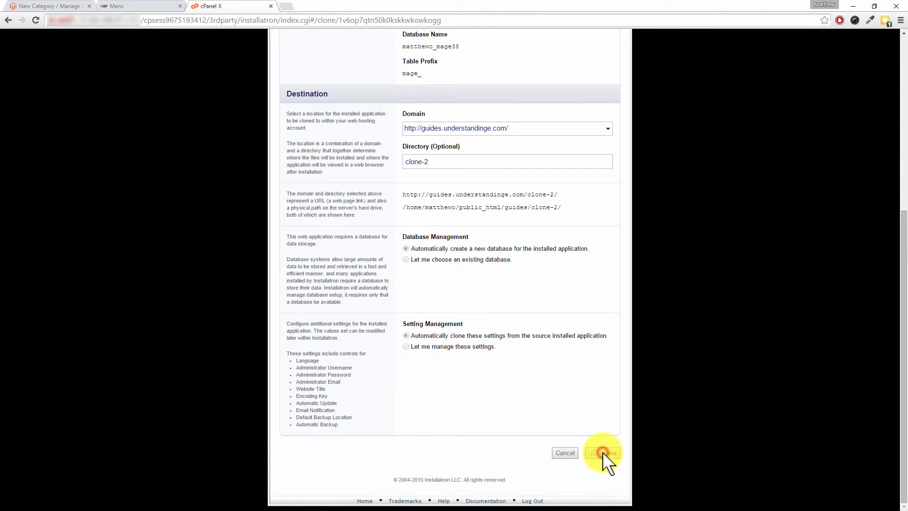
left_click(602, 452)
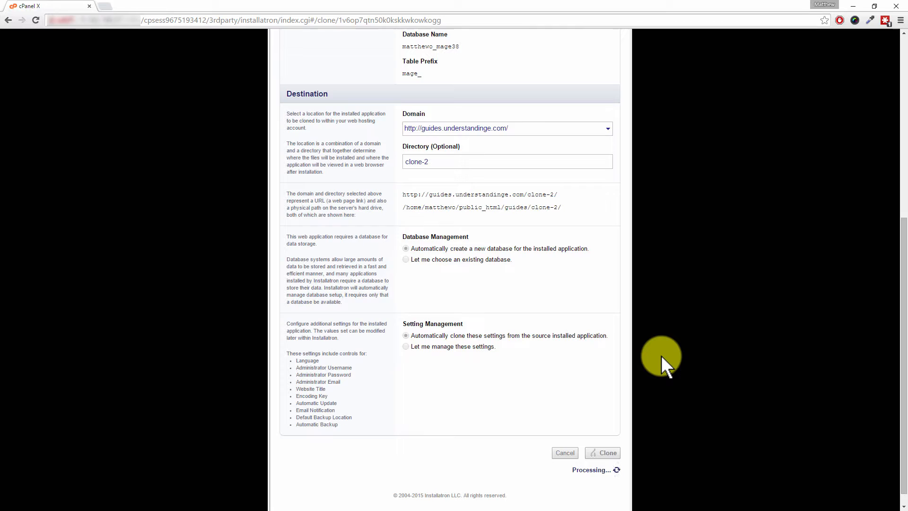
left_click(601, 452)
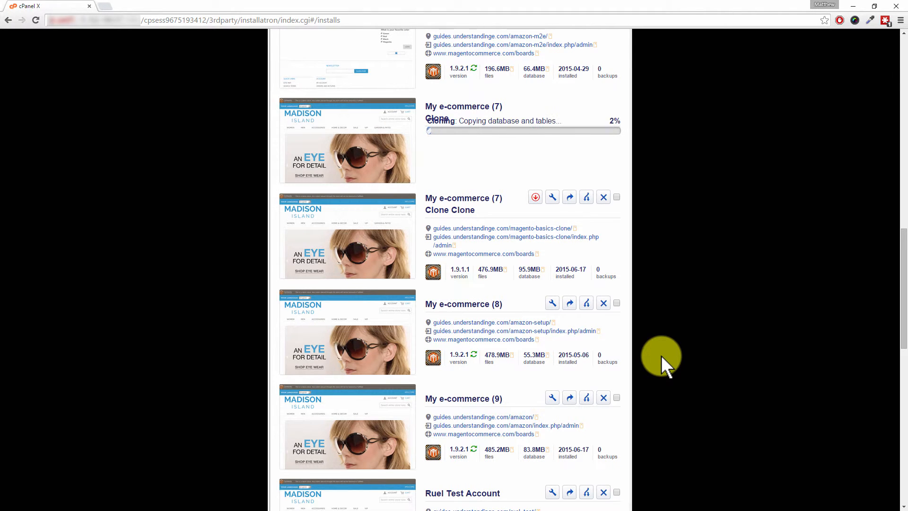